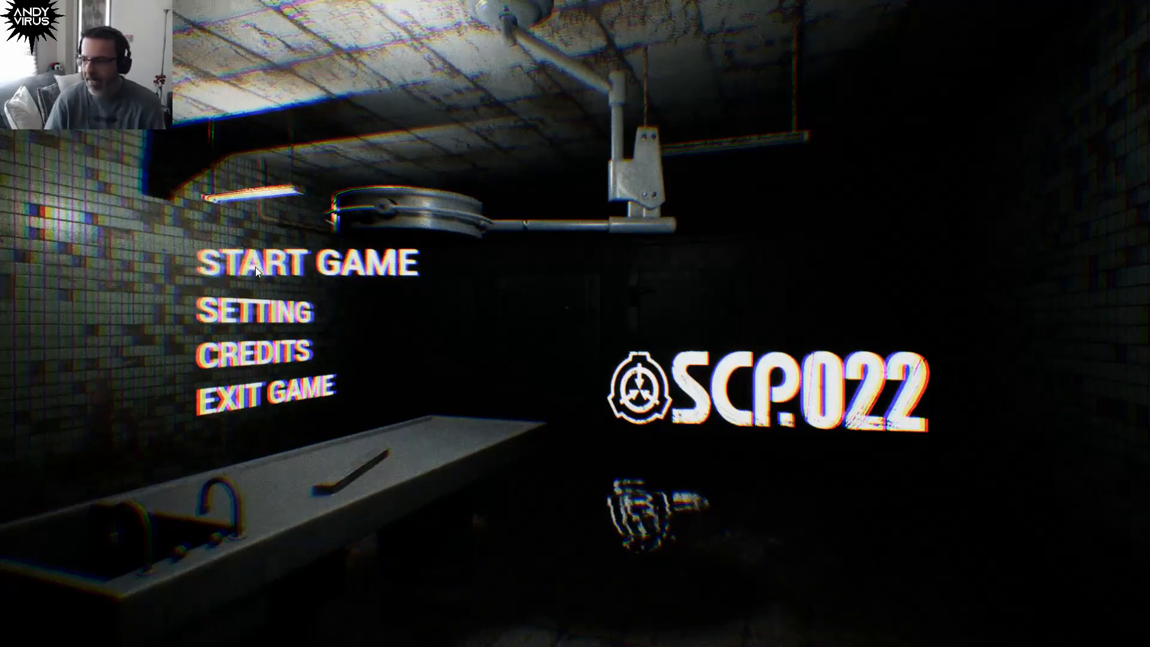
mouse_move(567, 250)
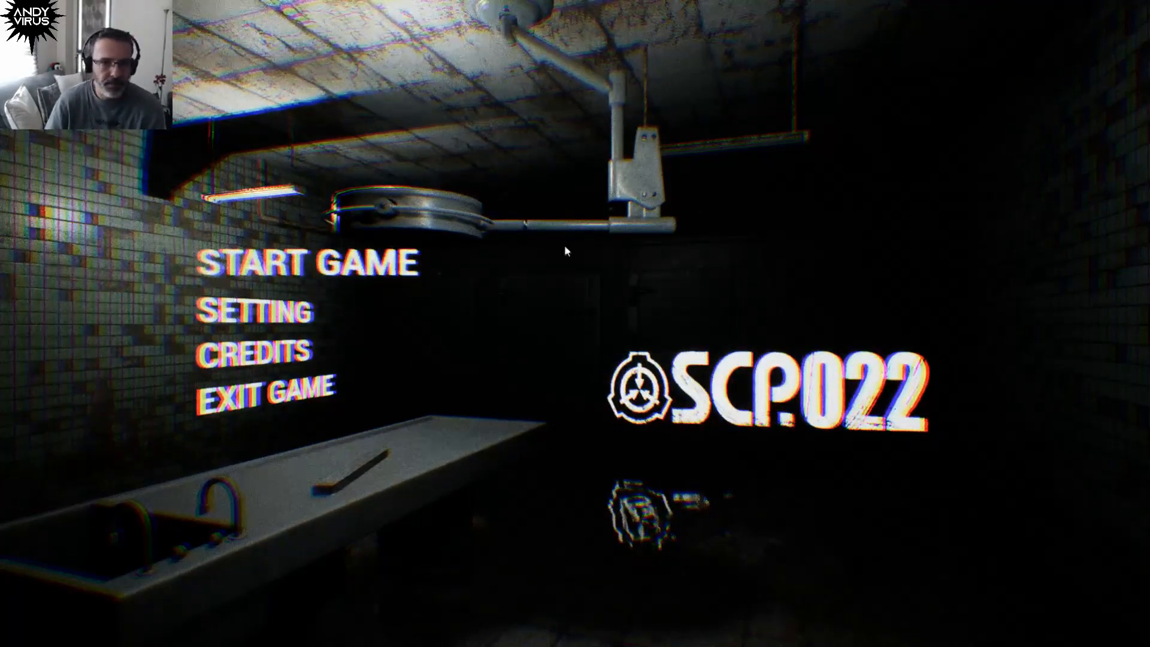
Start a new game from the title menu and reach the red-lit metal morgue locker door.
left_click(311, 263)
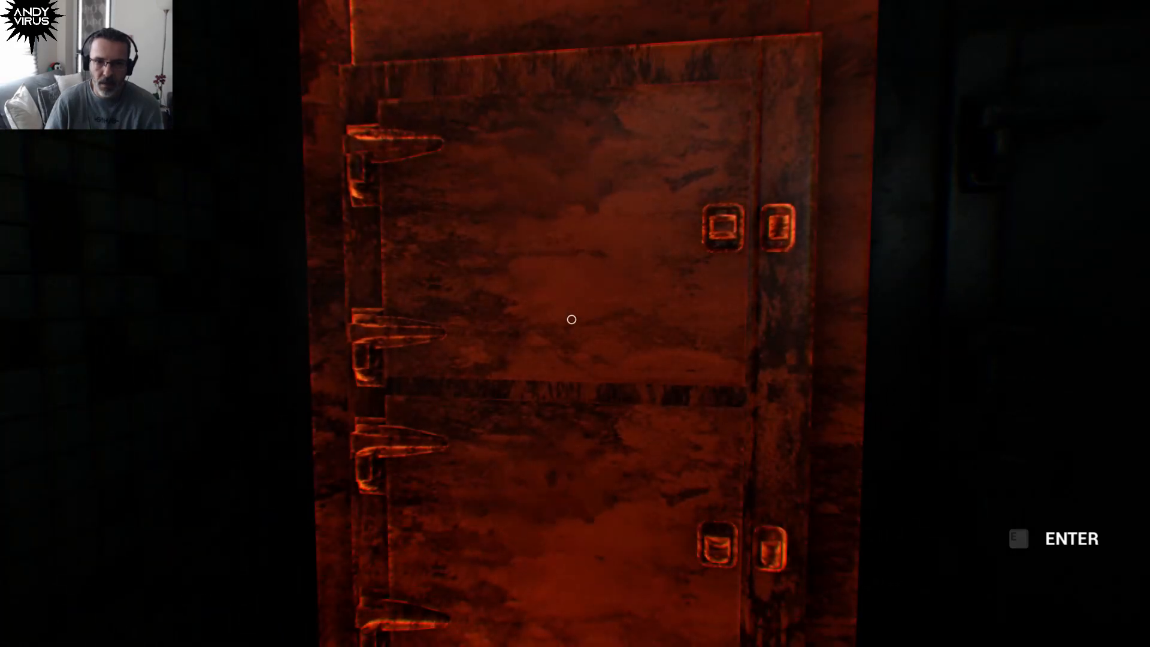
key("e")
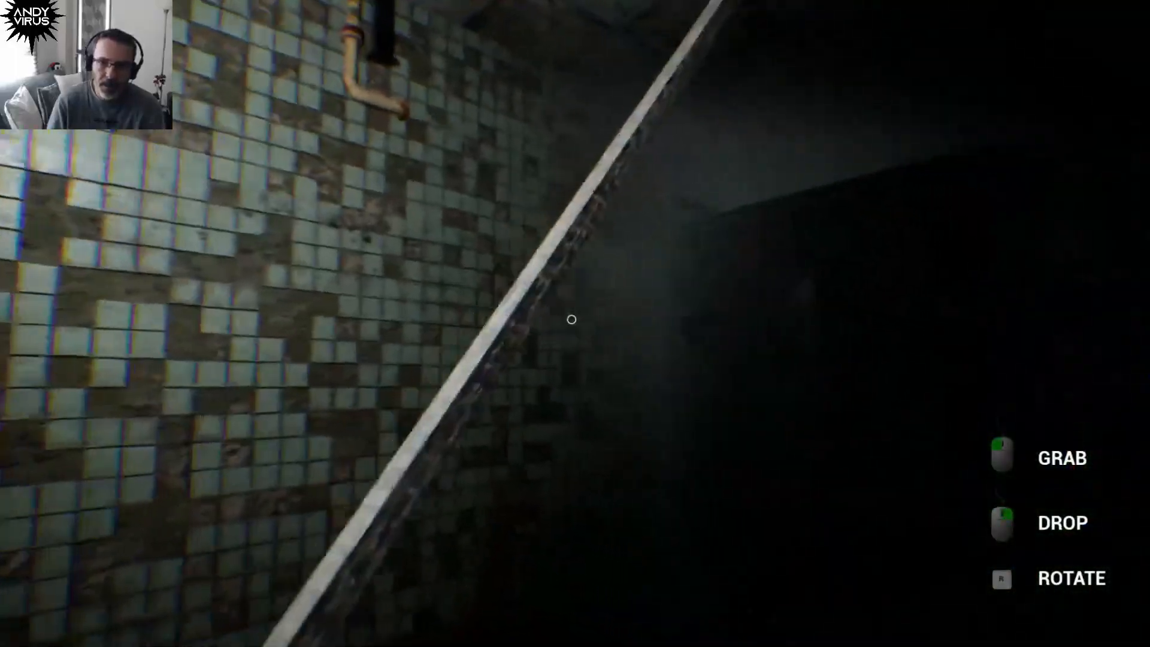
mouse_move(572, 319)
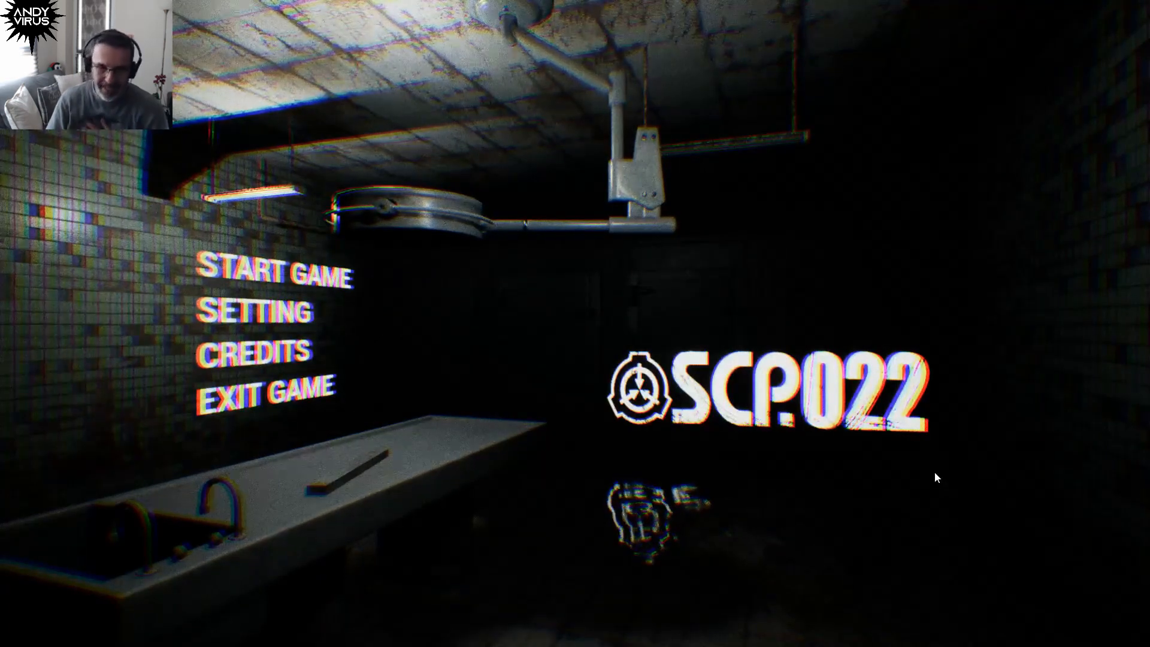
left_click(279, 275)
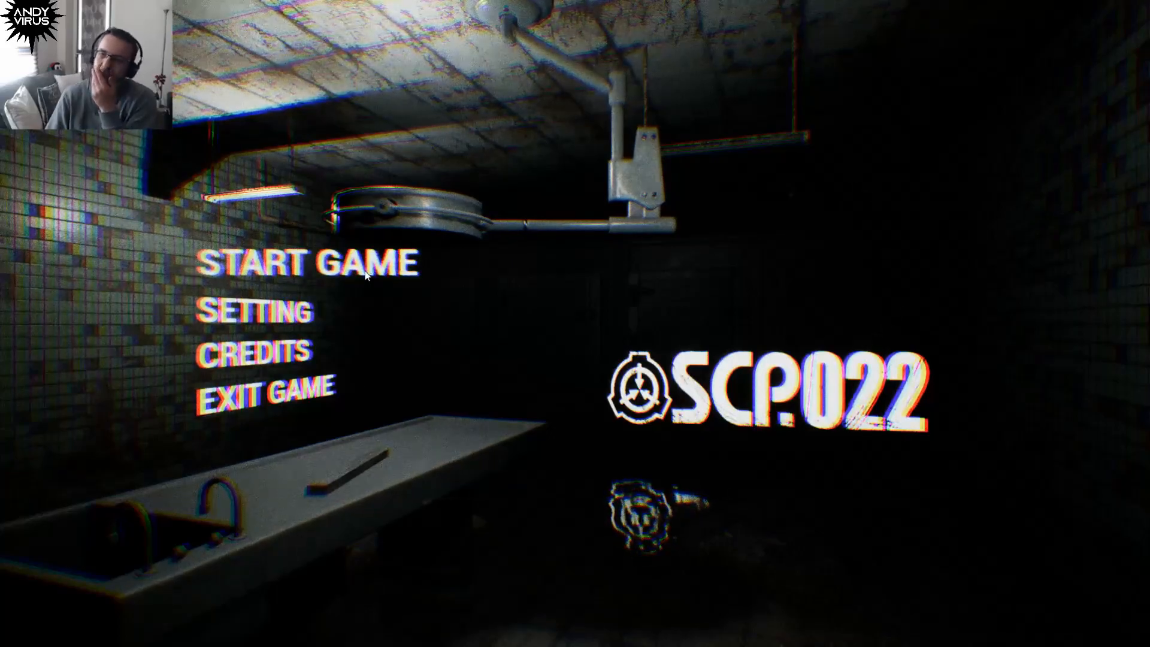
Begin a fresh run from the title menu, arriving in the dark opening room.
left_click(311, 263)
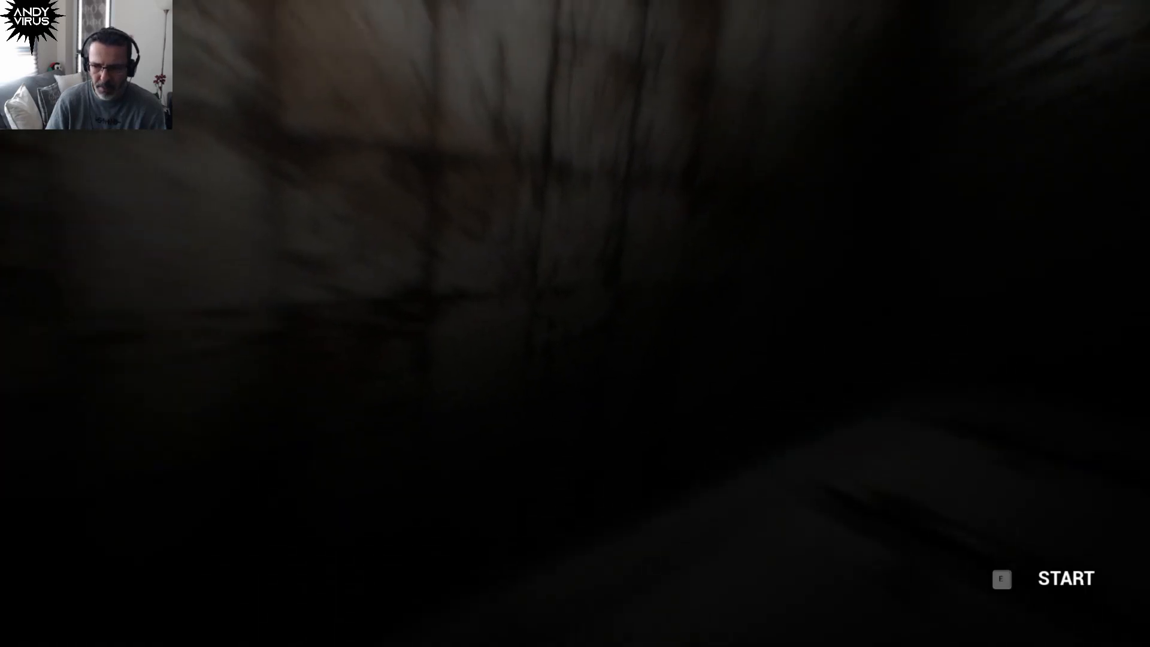